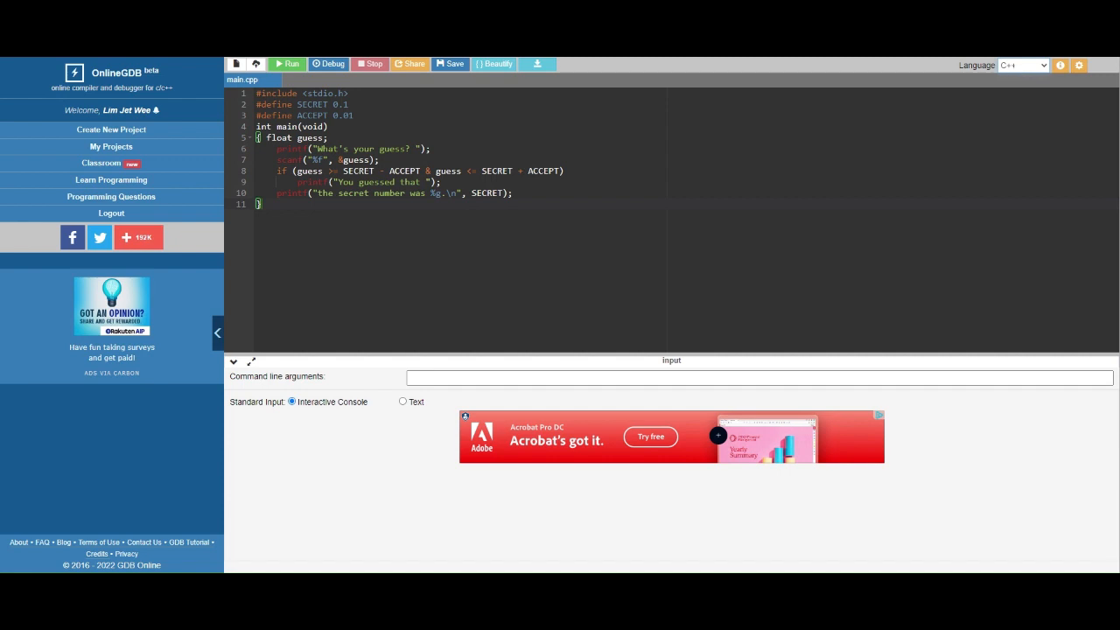
mouse_move(742, 194)
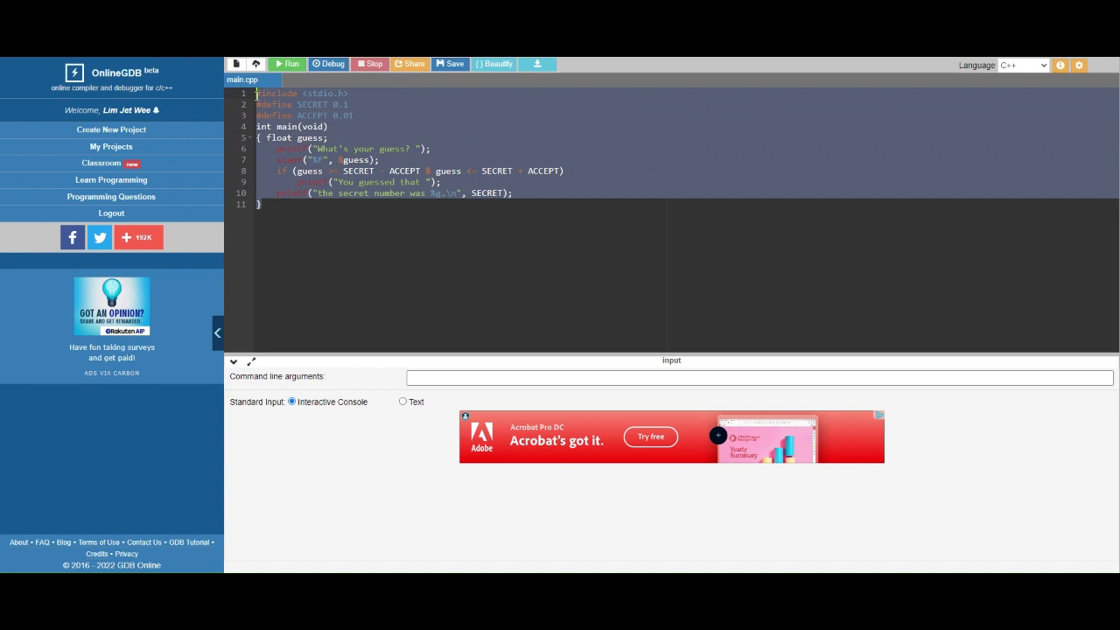
mouse_move(368, 261)
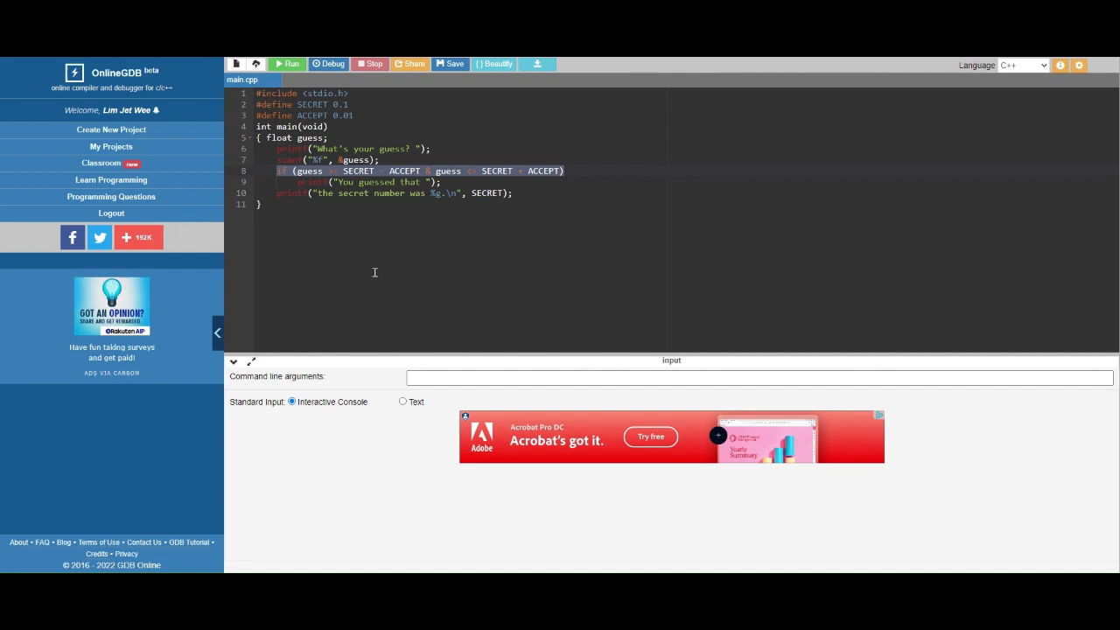
mouse_move(429, 173)
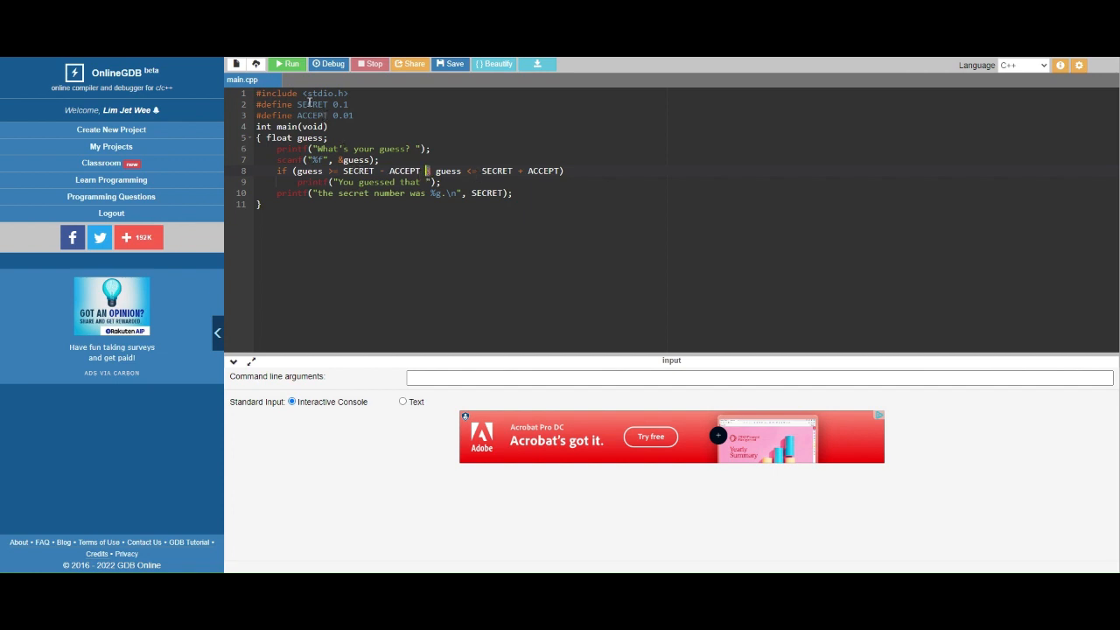
Highlight terms in the range check, then run the program and enter the guess 0.1 in the console.
double_click(312, 105)
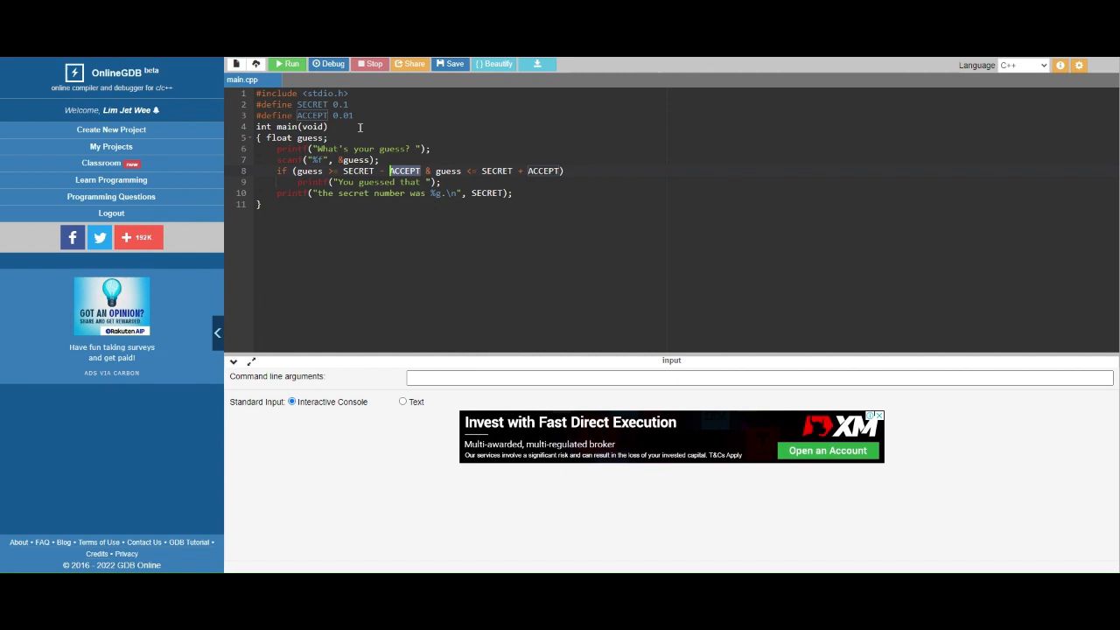
double_click(343, 116)
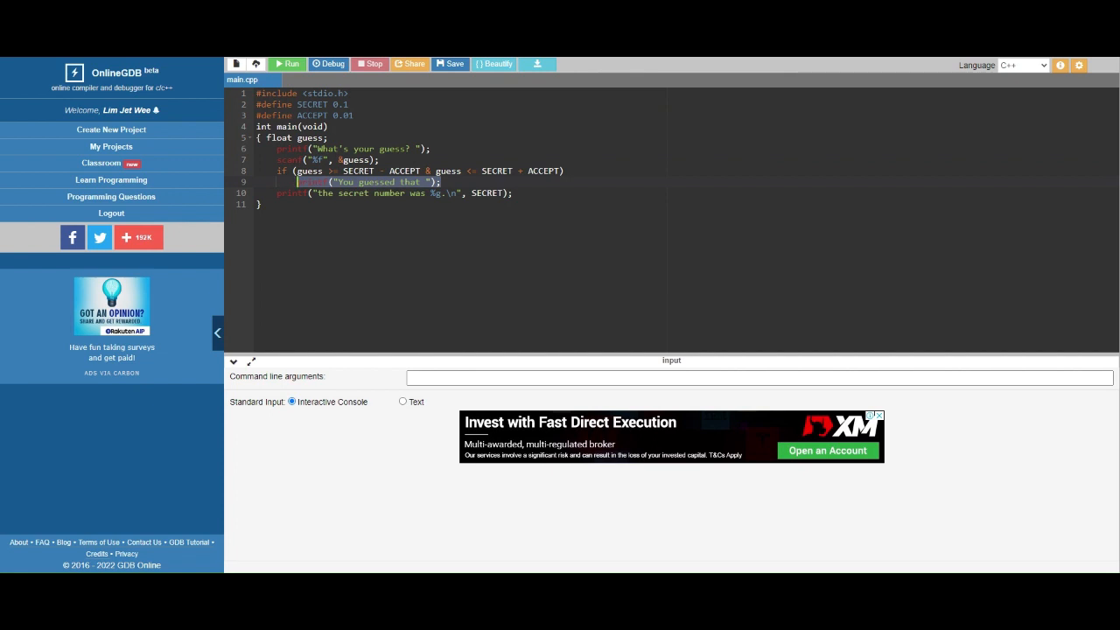
mouse_move(369, 189)
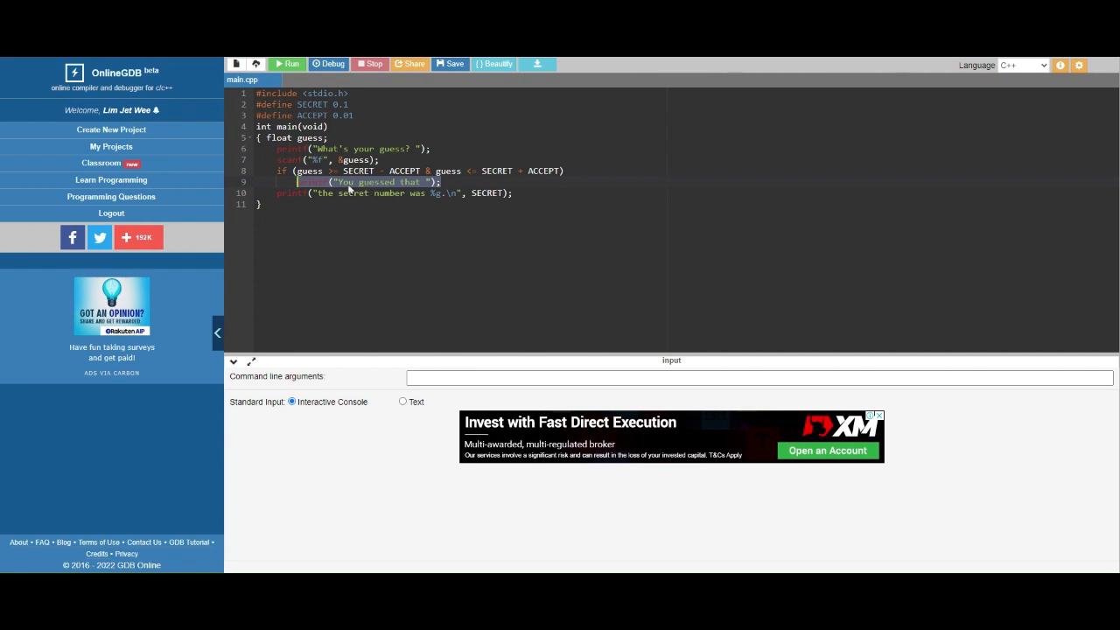
mouse_move(315, 188)
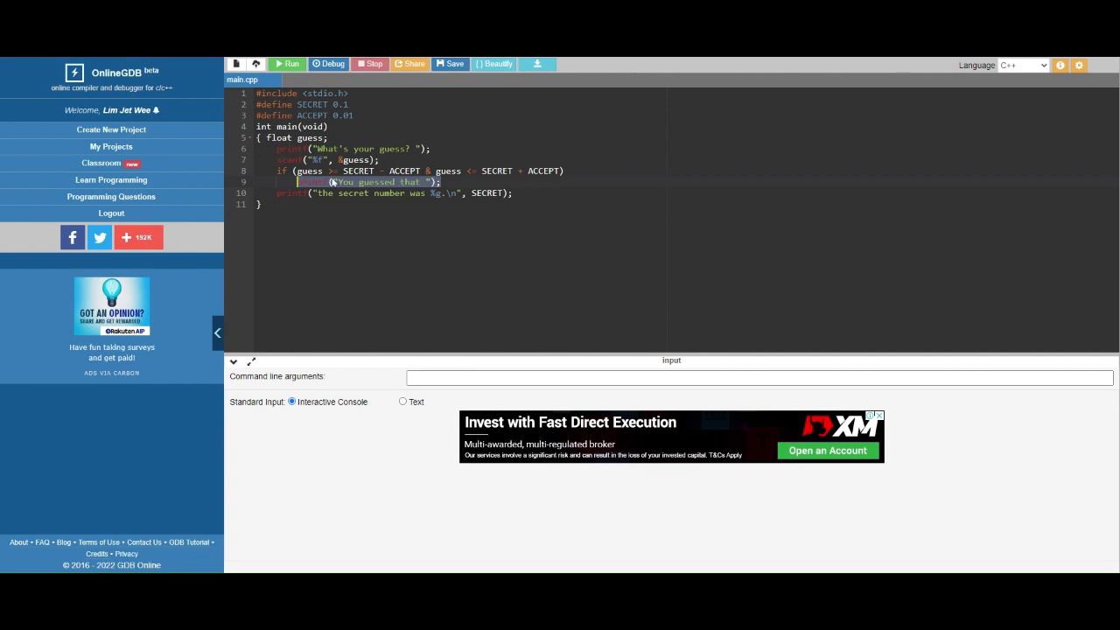
mouse_move(287, 63)
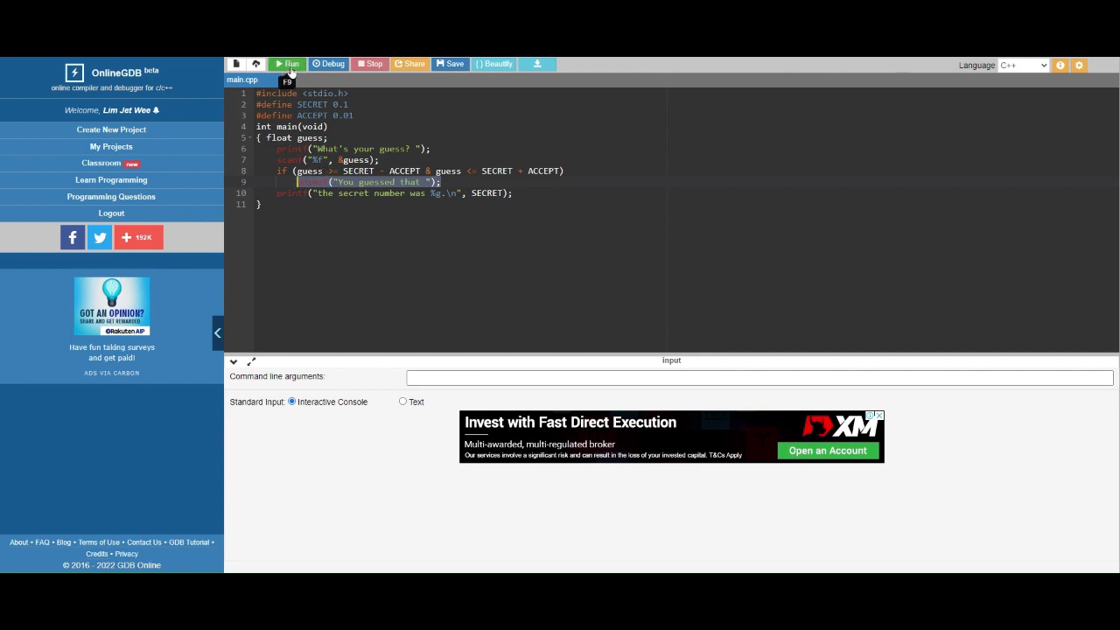
click(287, 63)
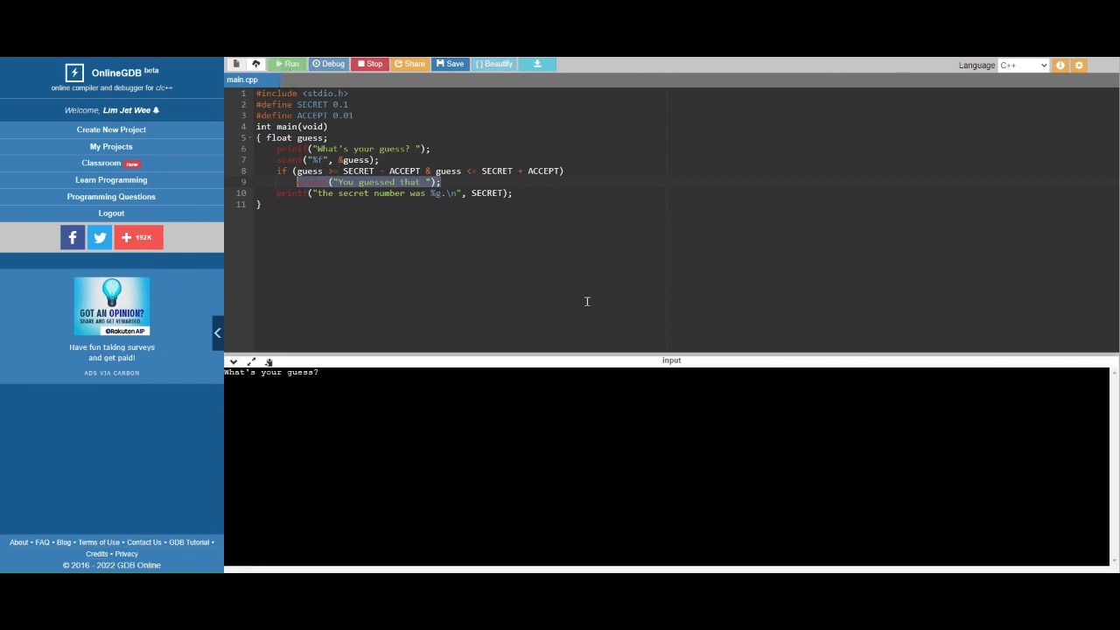
click(323, 371)
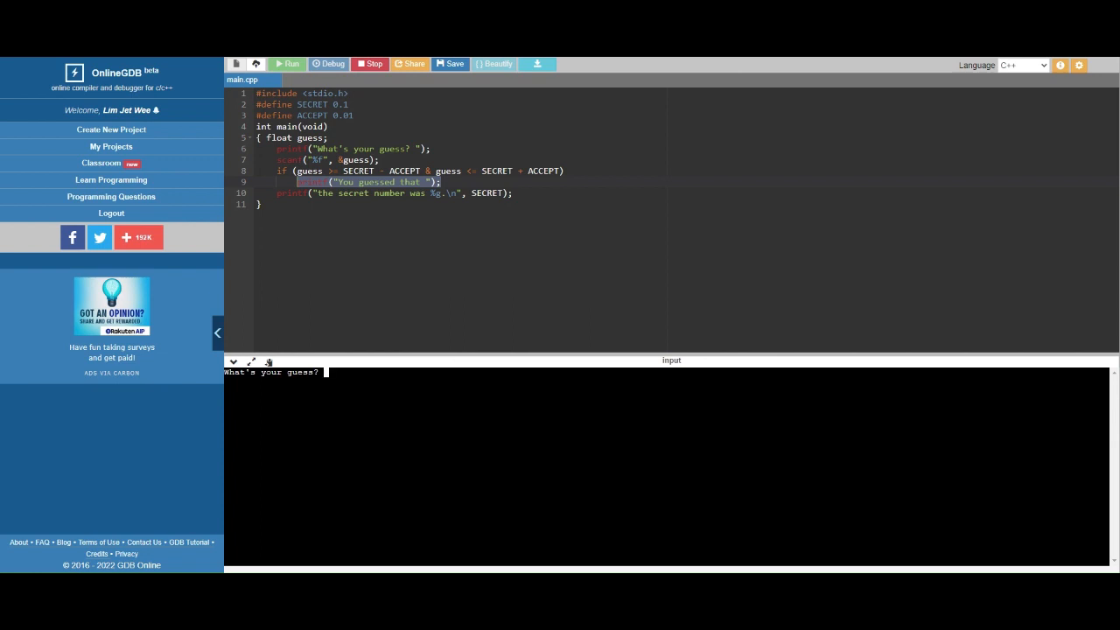
text(0.11)
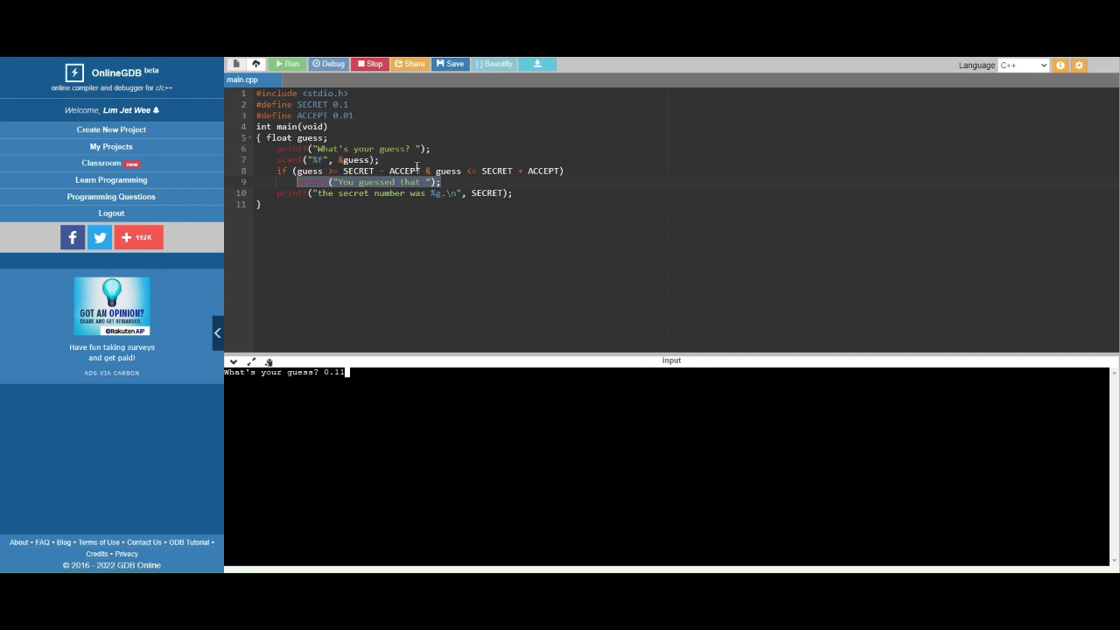
mouse_move(406, 273)
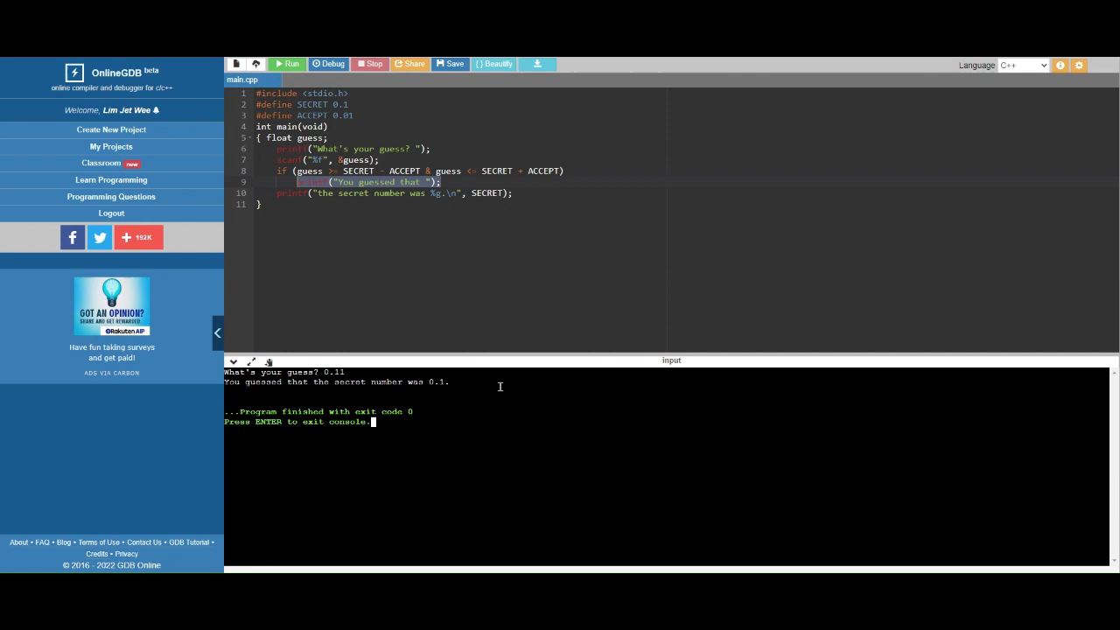
Run the program a second time and submit the wrong guess 0, printing only the secret number line.
click(287, 63)
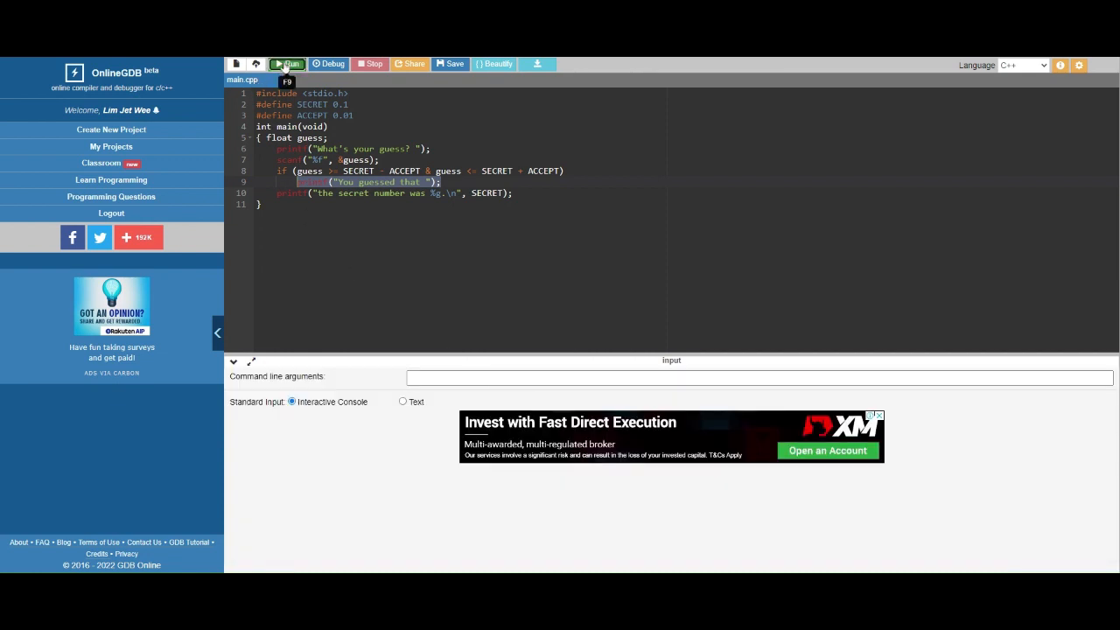
click(287, 63)
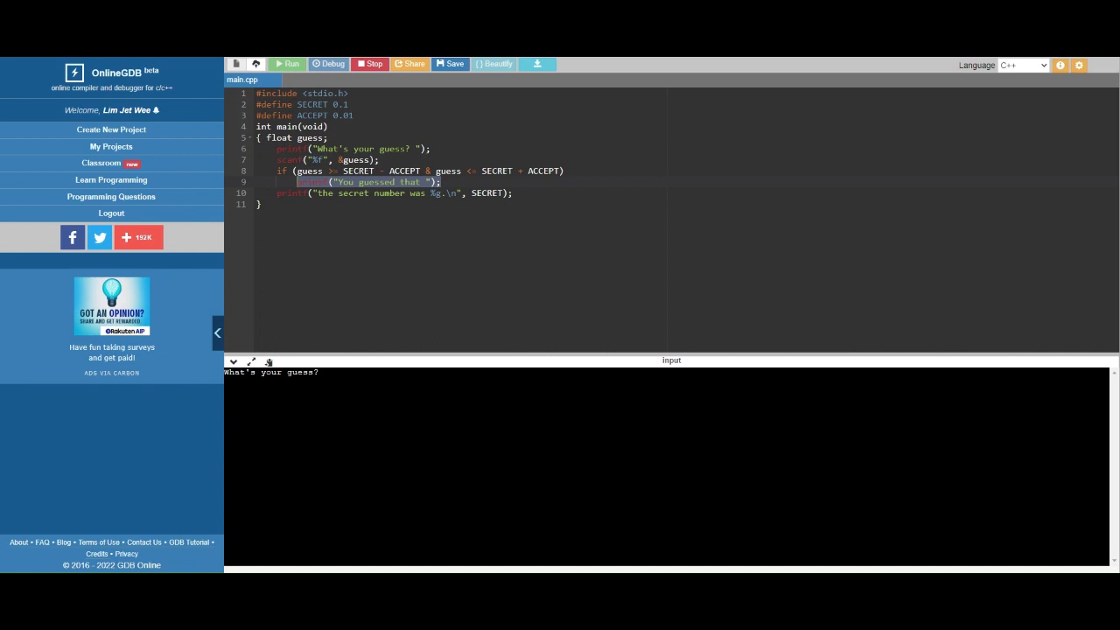
text(0)
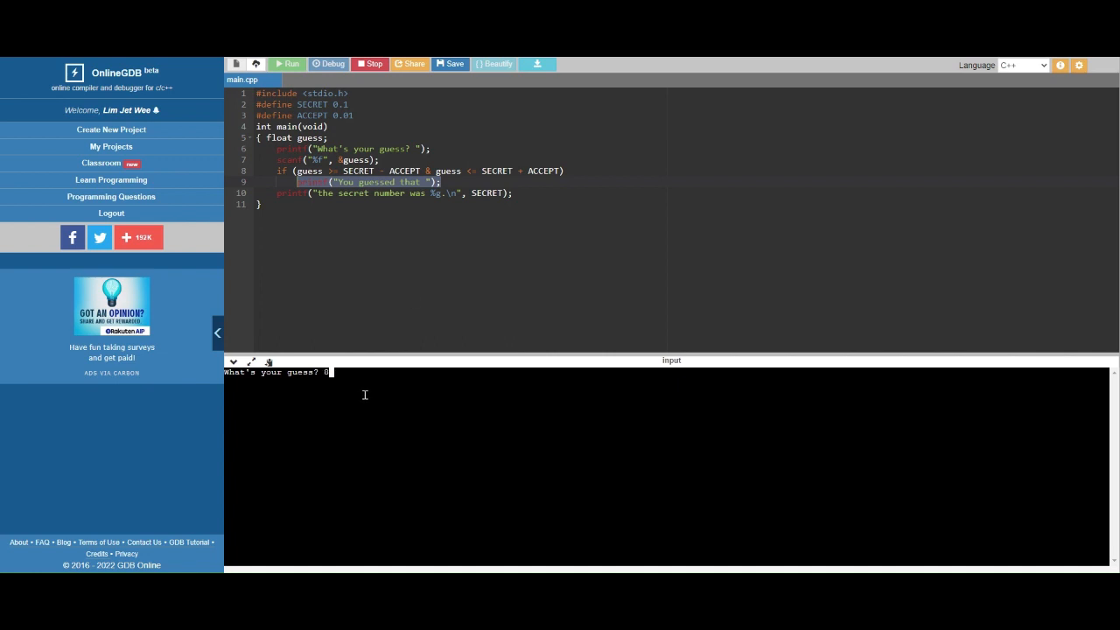
key(Return)
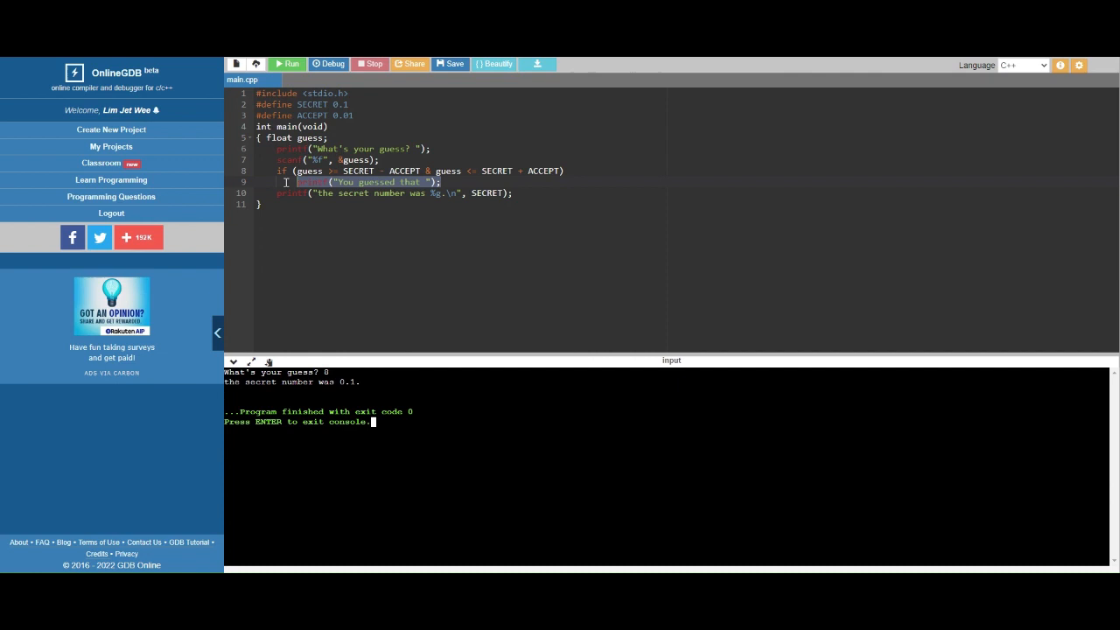
mouse_move(365, 189)
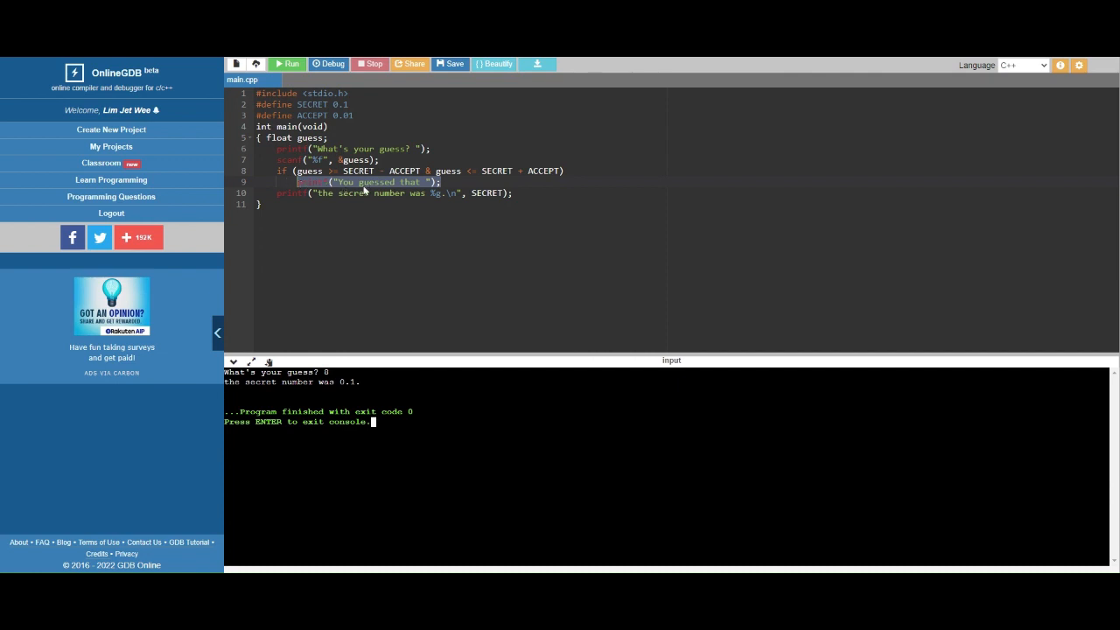
mouse_move(280, 171)
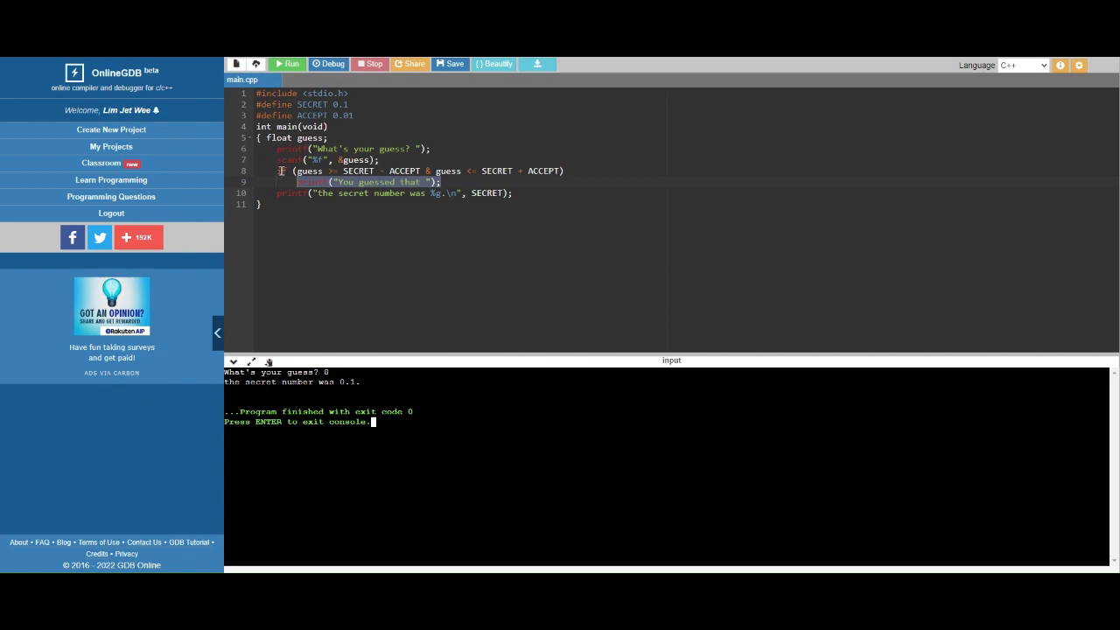